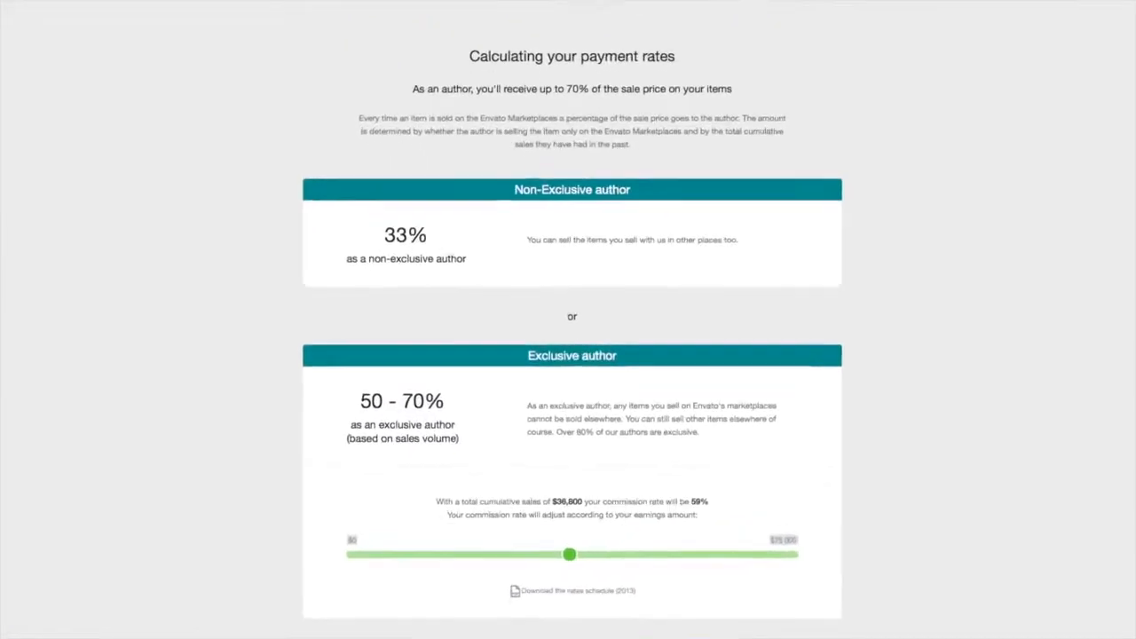
- Switch from the Settings table to the Pages list showing titles, headers, meta keywords and descriptions
{"action": "scroll", "scroll_direction": "down", "scroll_amount": 3}
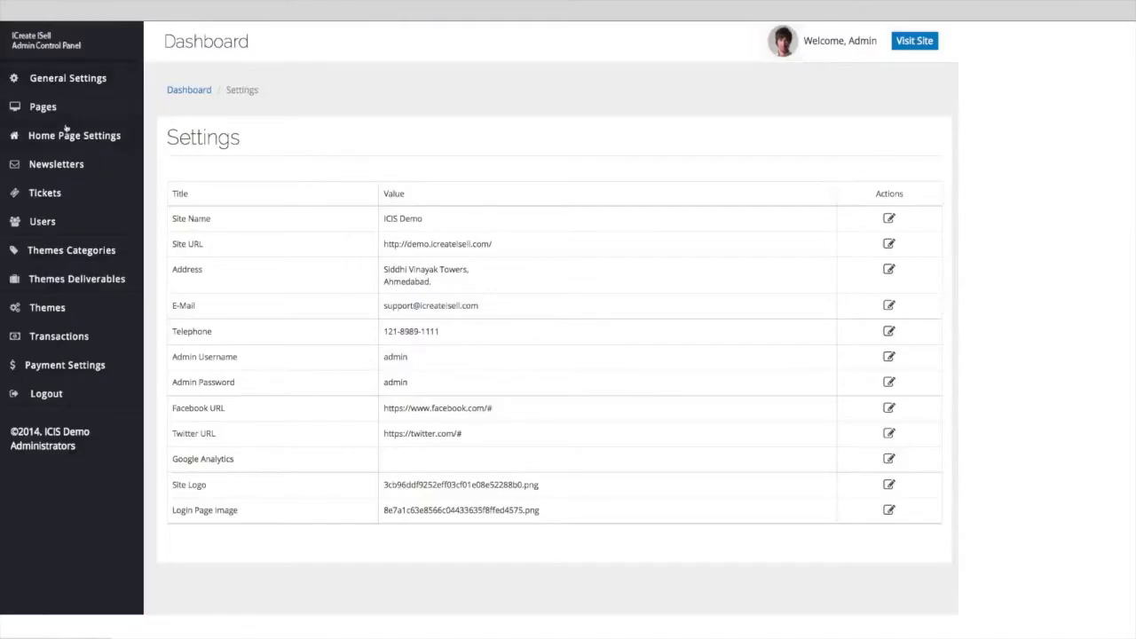
{"action": "mouse_move", "coordinate": [64, 351]}
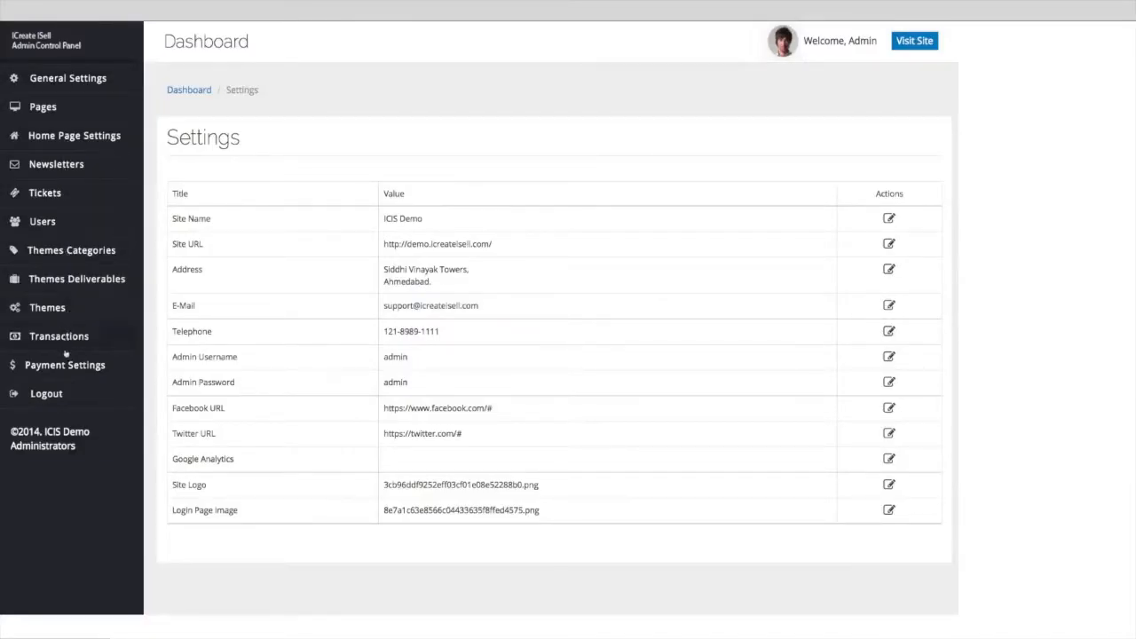
{"action": "left_click", "coordinate": [42, 106]}
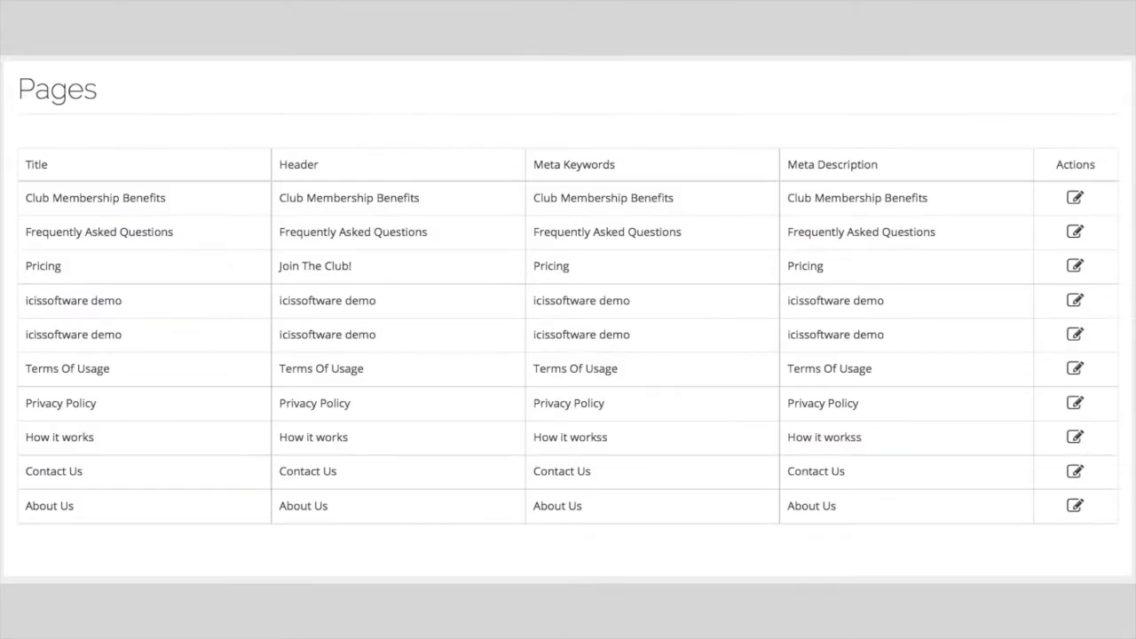